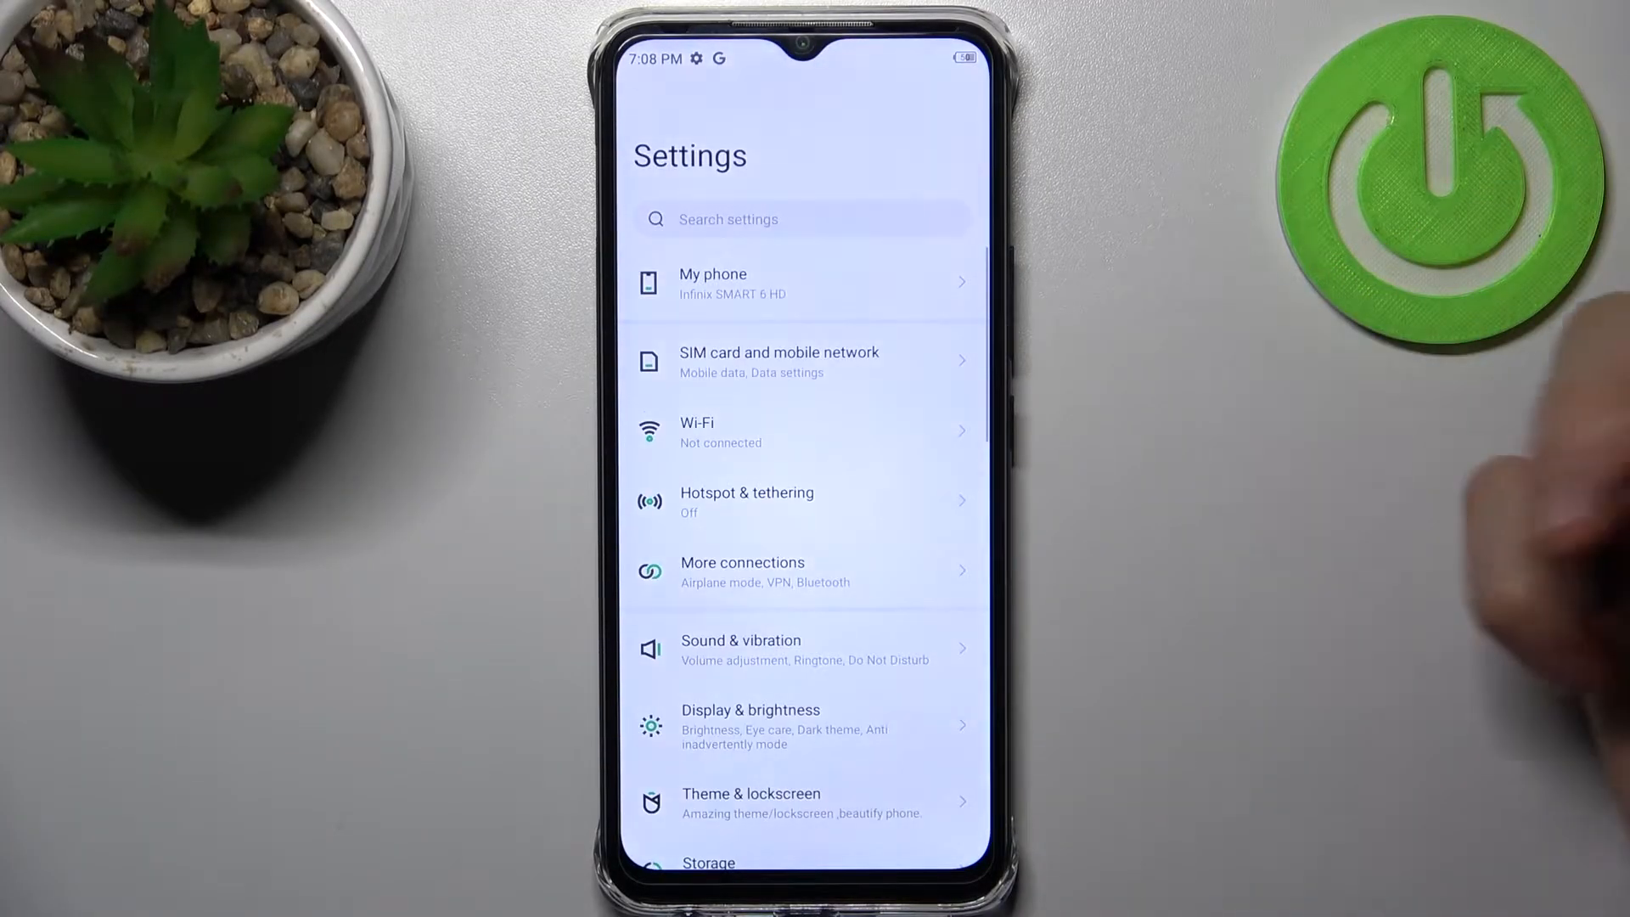
Step: Reach the Install unknown apps list via App management and Special app access
scroll(down, 3)
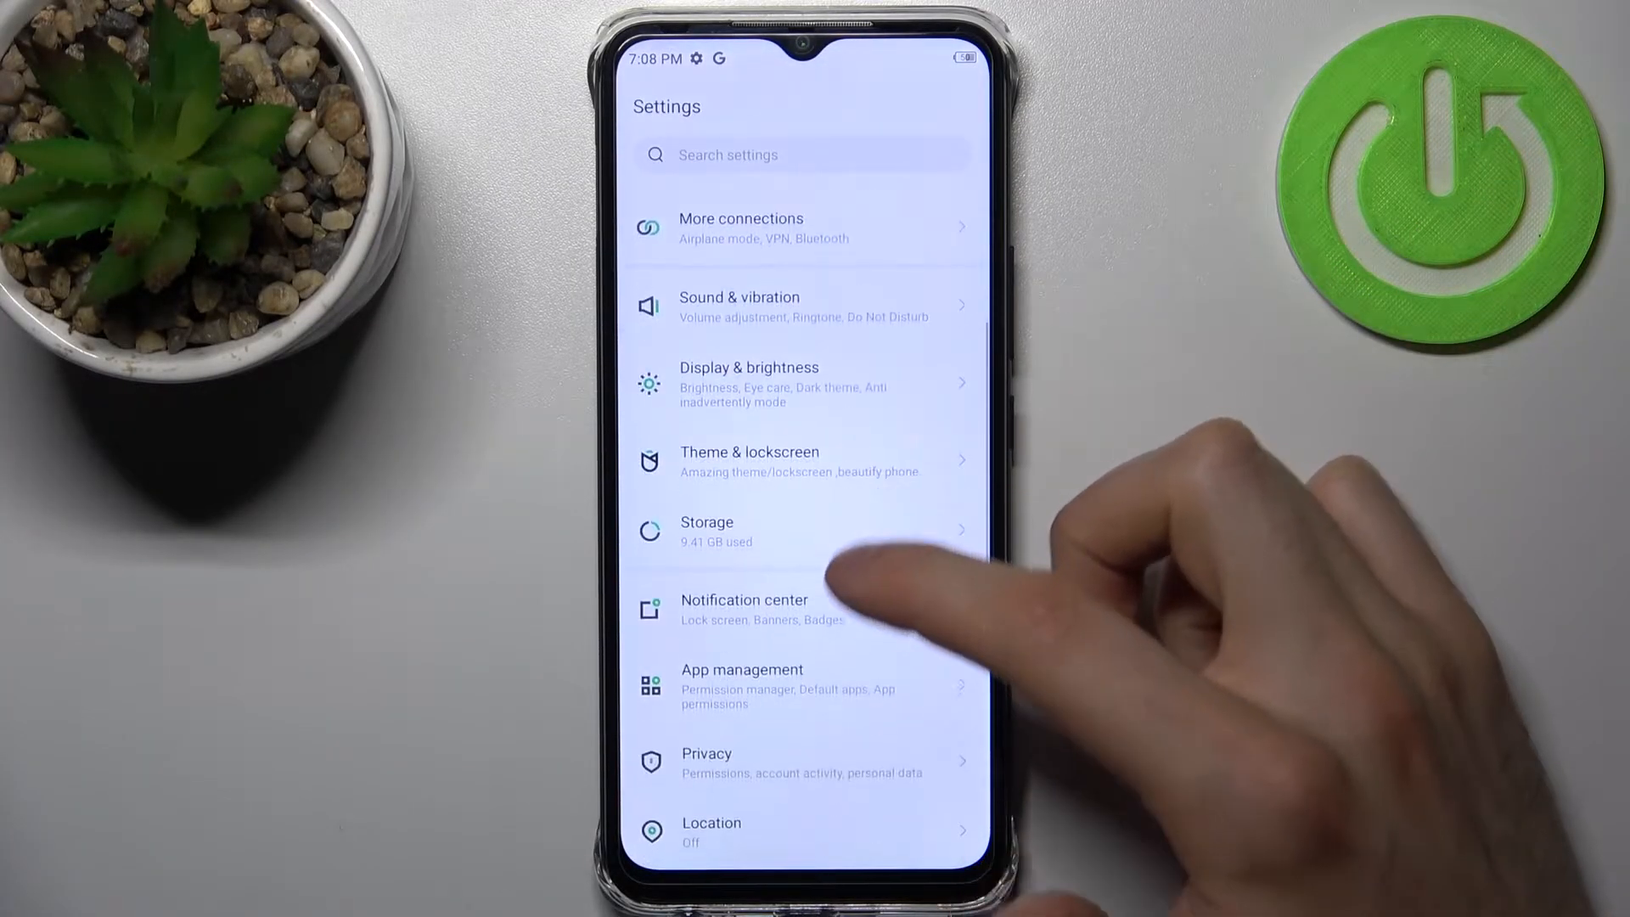
click(743, 686)
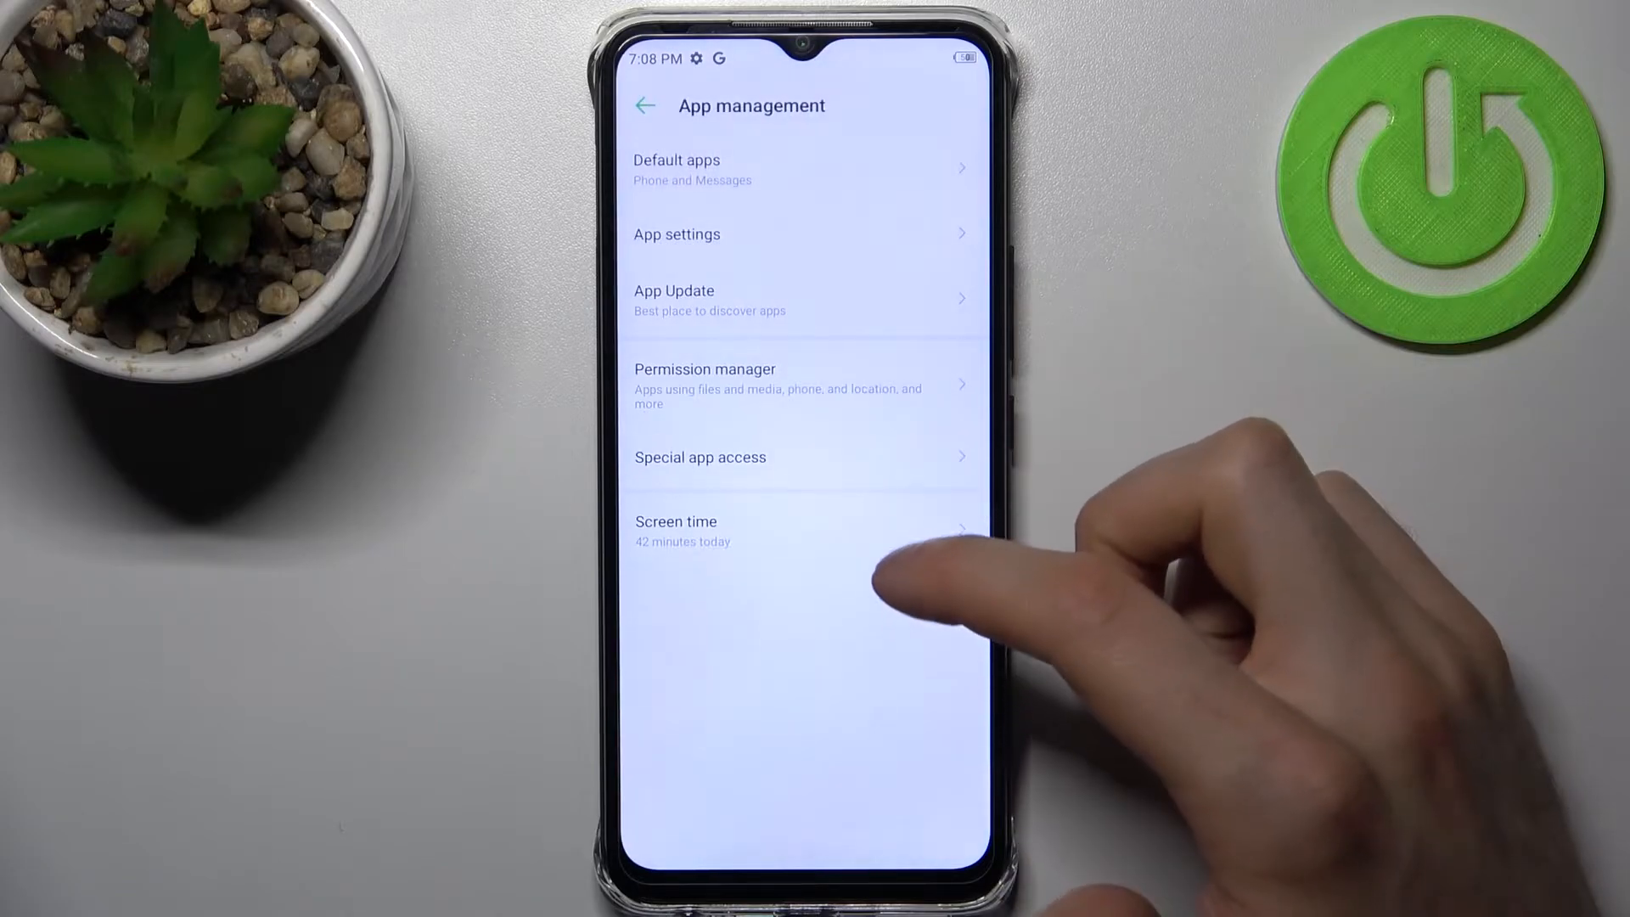
click(701, 457)
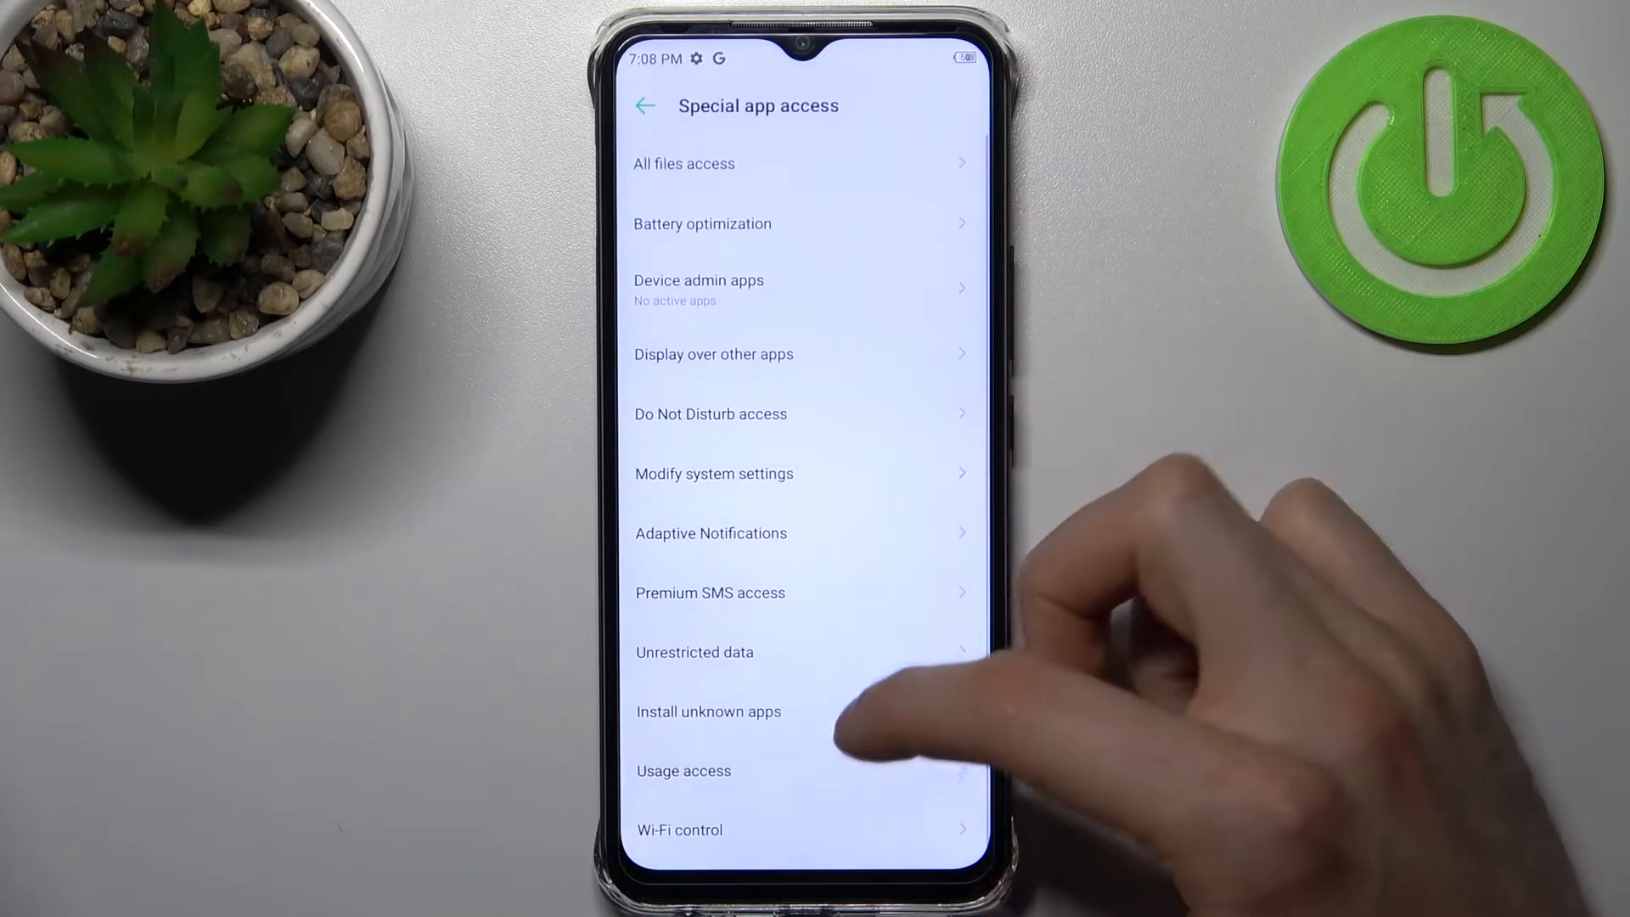
click(708, 711)
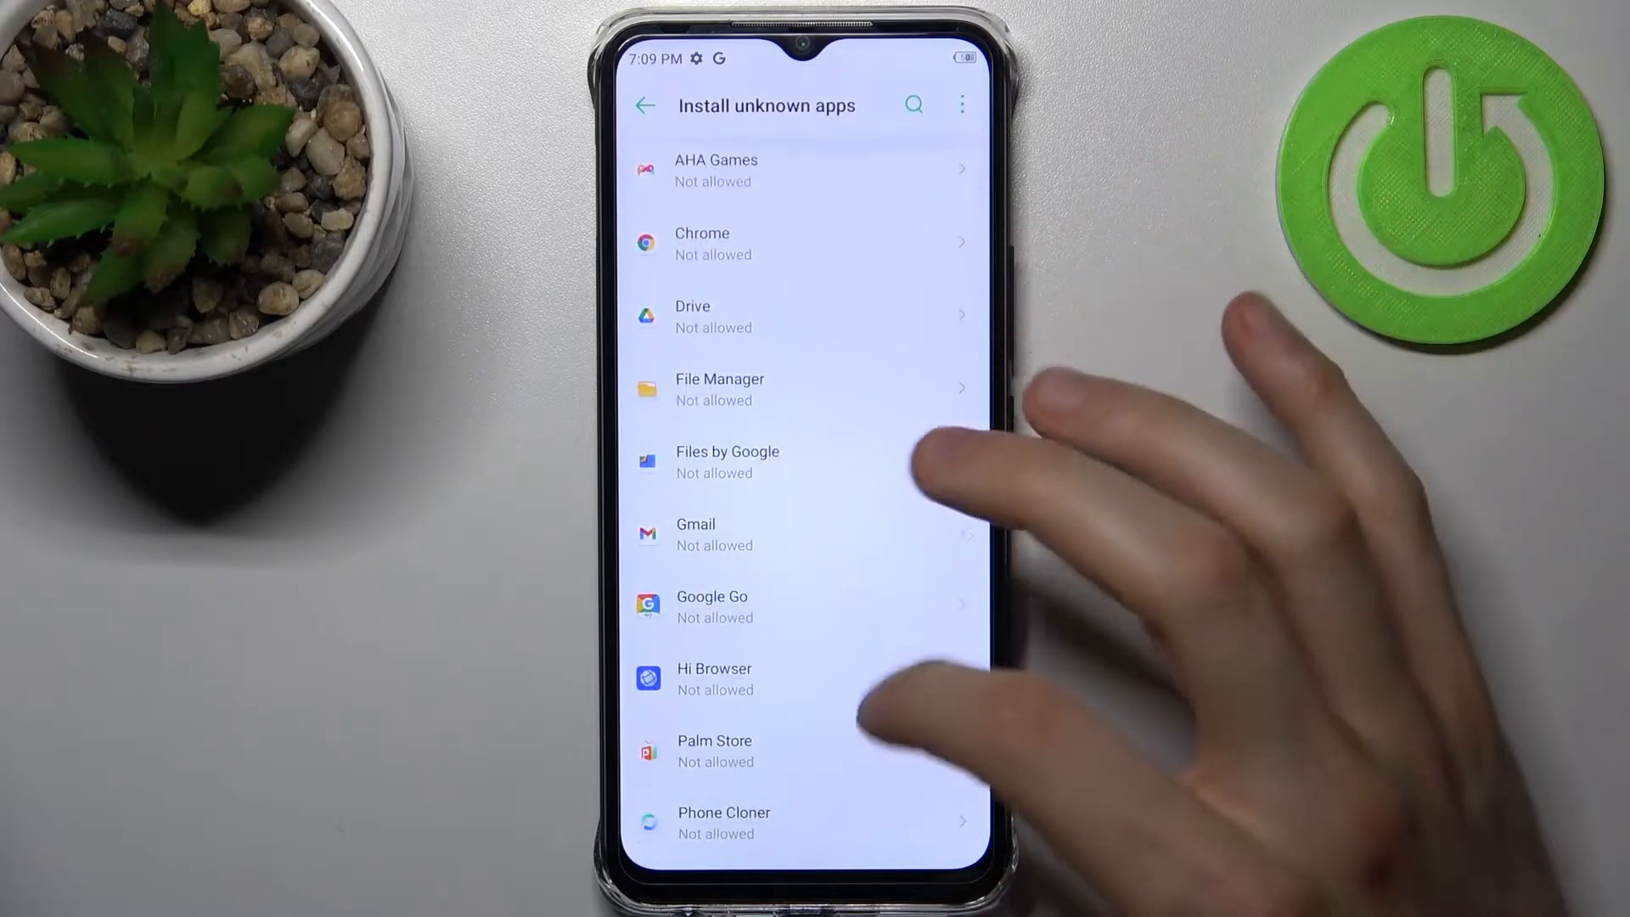
Step: Switch on 'Allow from this source' for Chrome so it may install unknown apps
click(701, 243)
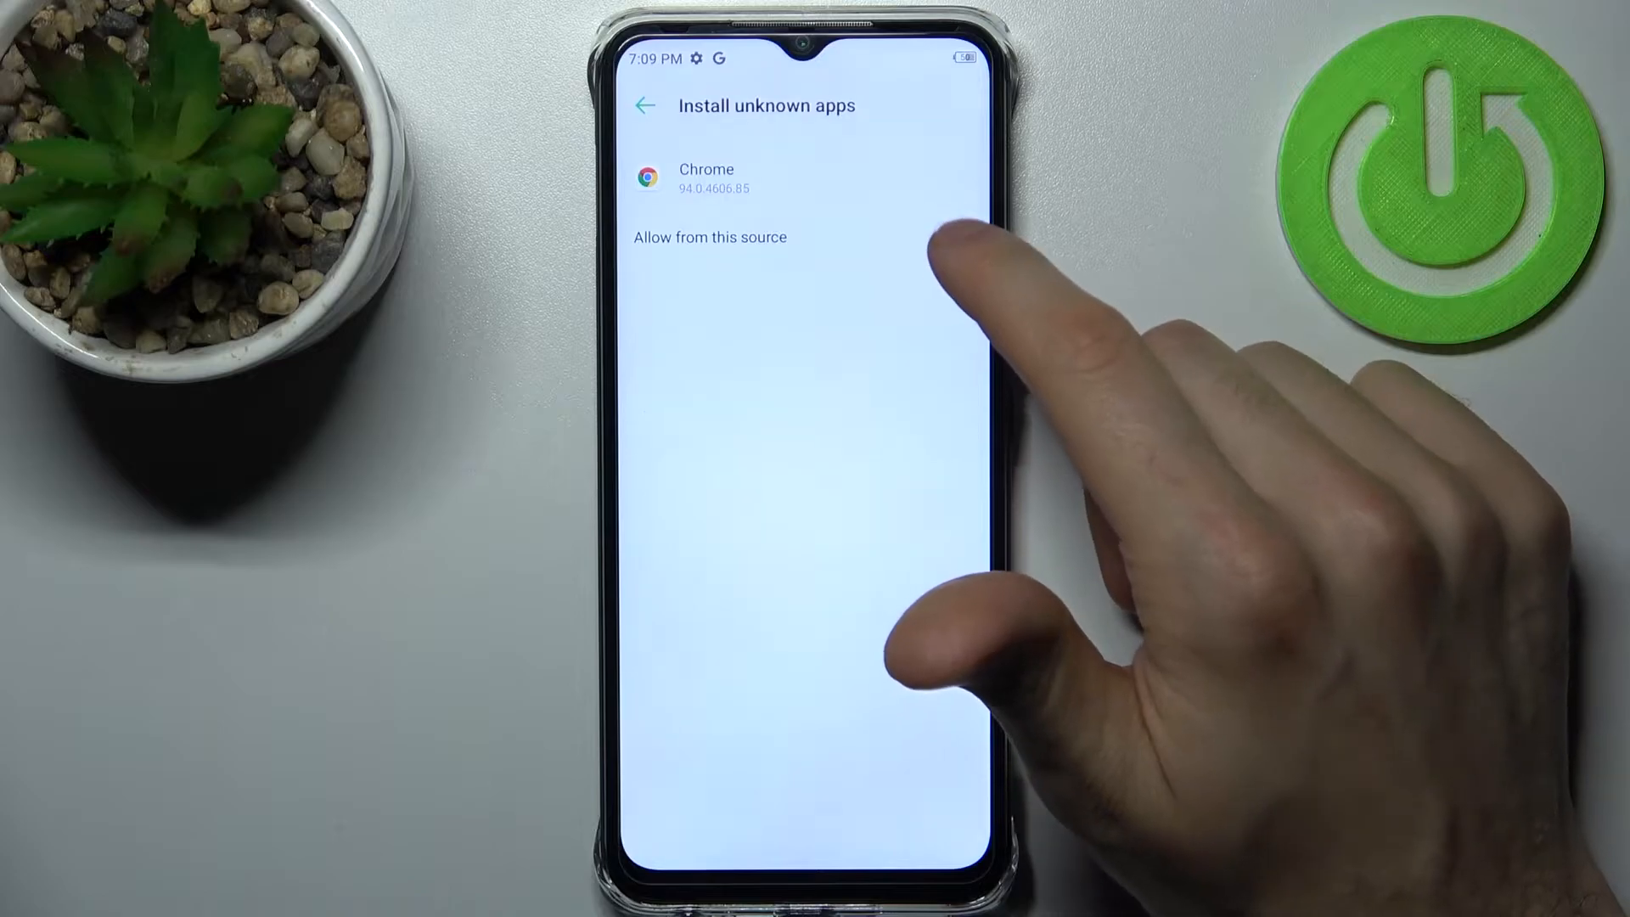
click(958, 238)
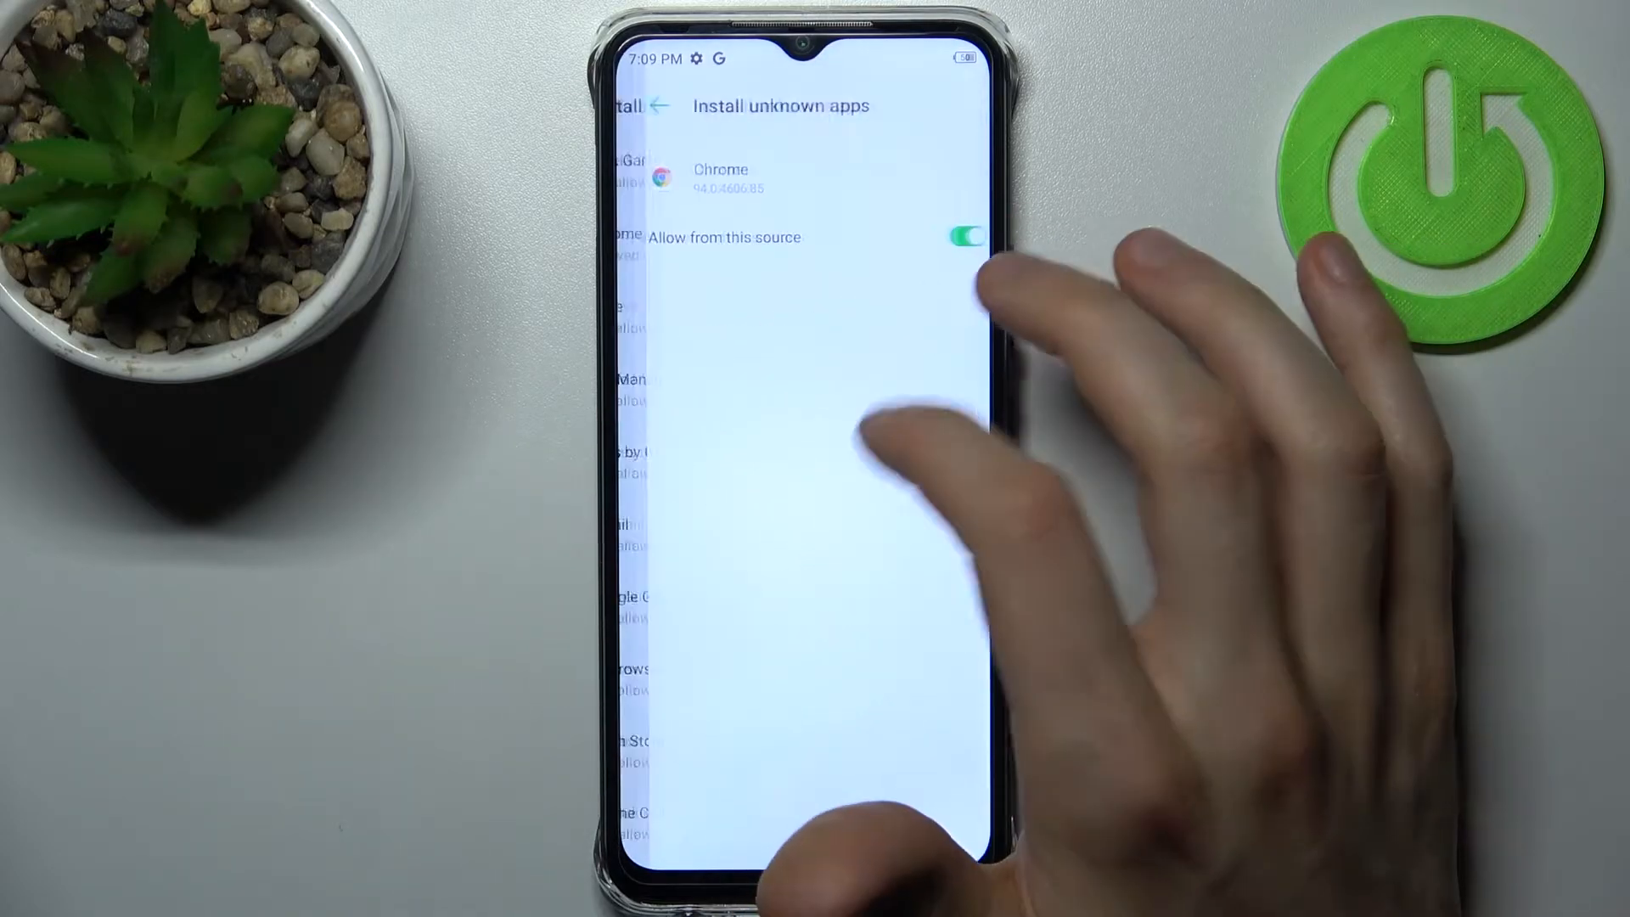